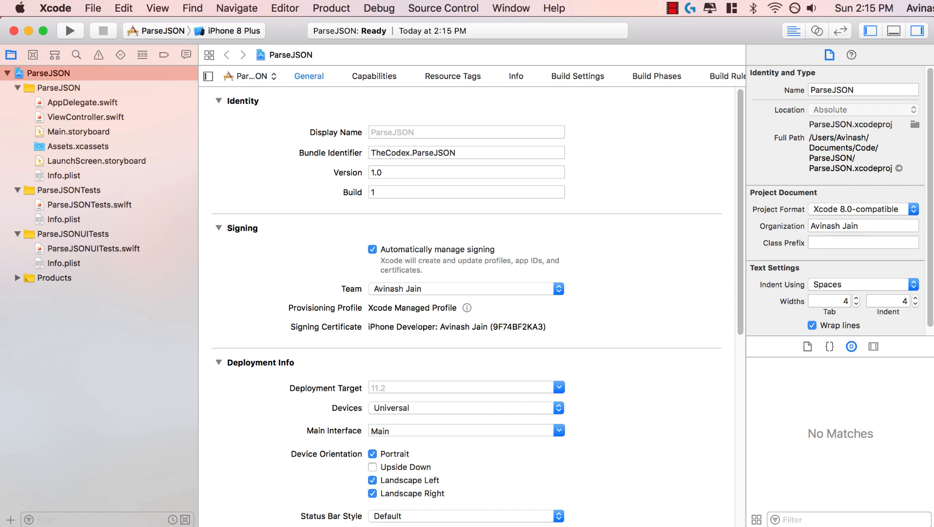
{"action": "mouse_move", "coordinate": [566, 68]}
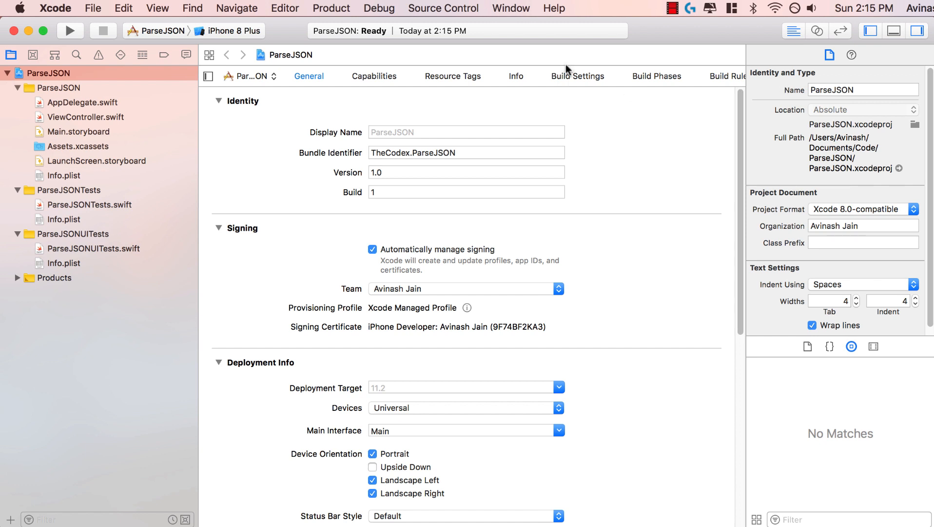
{"action": "mouse_move", "coordinate": [566, 70]}
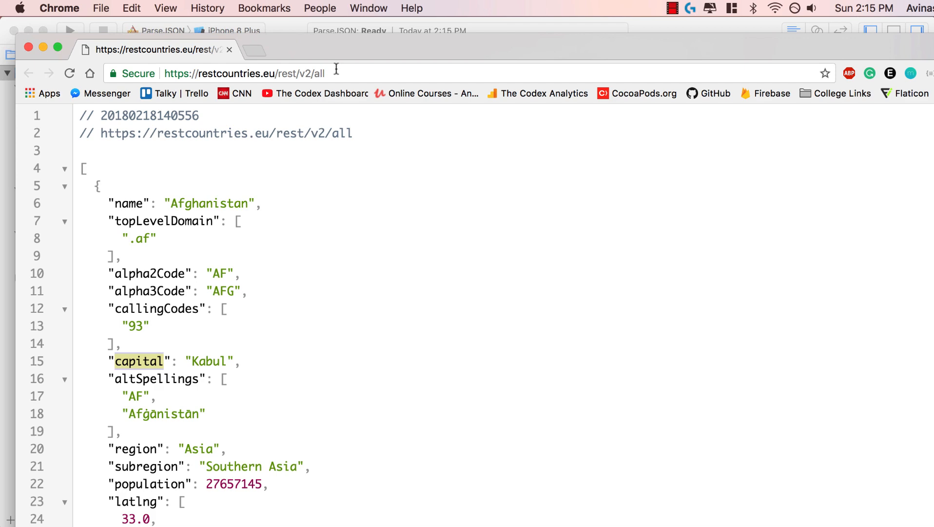
Open ViewController.swift from the project navigator
{"action": "left_click", "coordinate": [244, 73]}
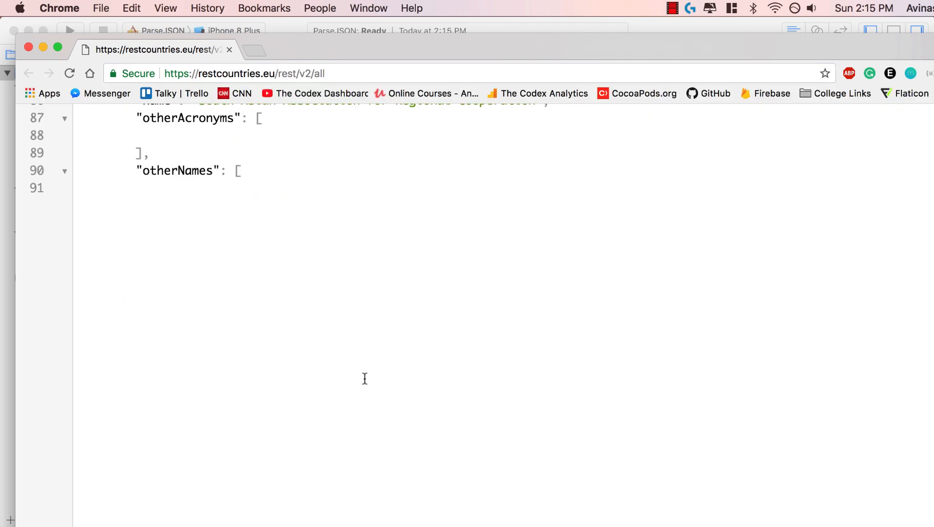
{"action": "scroll", "scroll_direction": "down", "scroll_amount": 3}
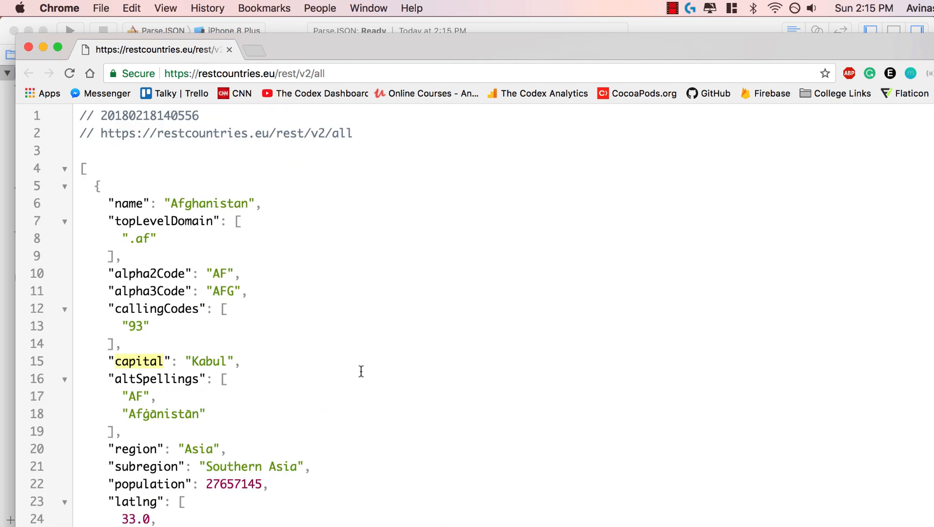
{"action": "left_click", "coordinate": [244, 74]}
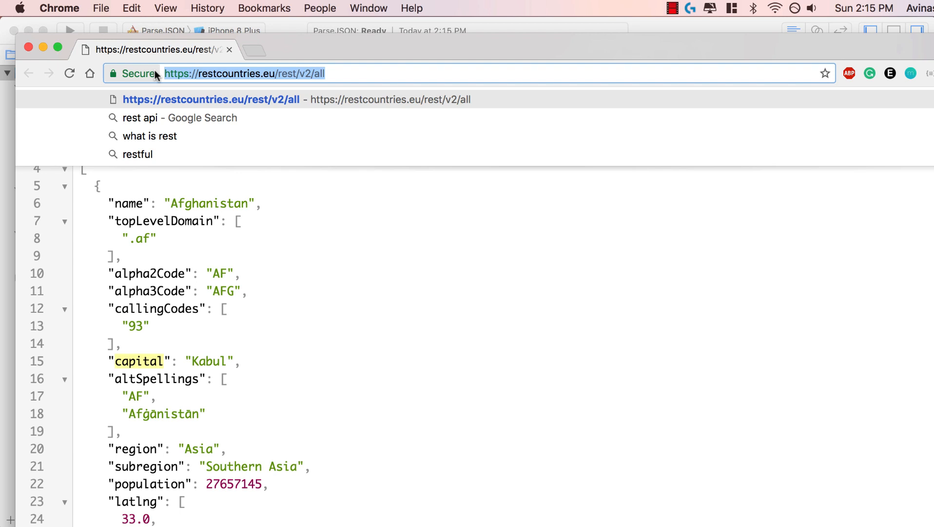
{"action": "mouse_move", "coordinate": [298, 32]}
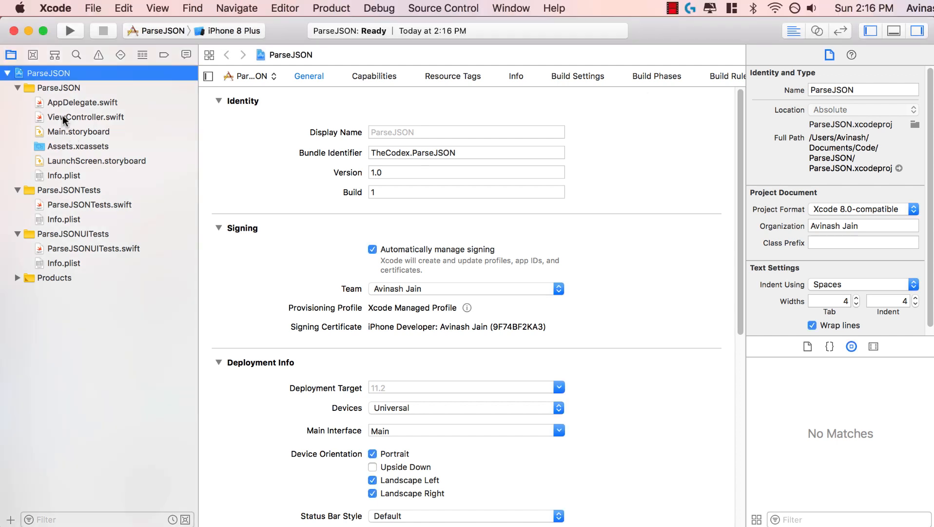
{"action": "left_click", "coordinate": [86, 116]}
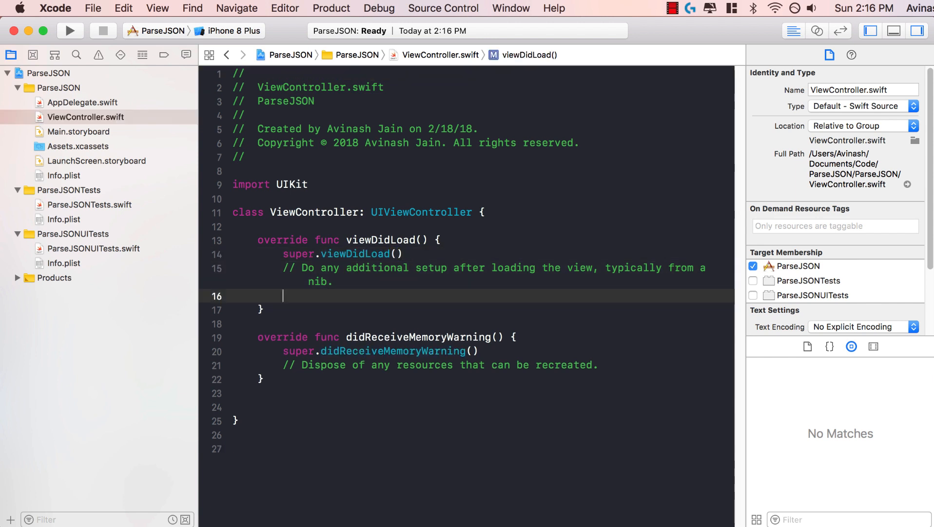
{"action": "type", "text": "var"}
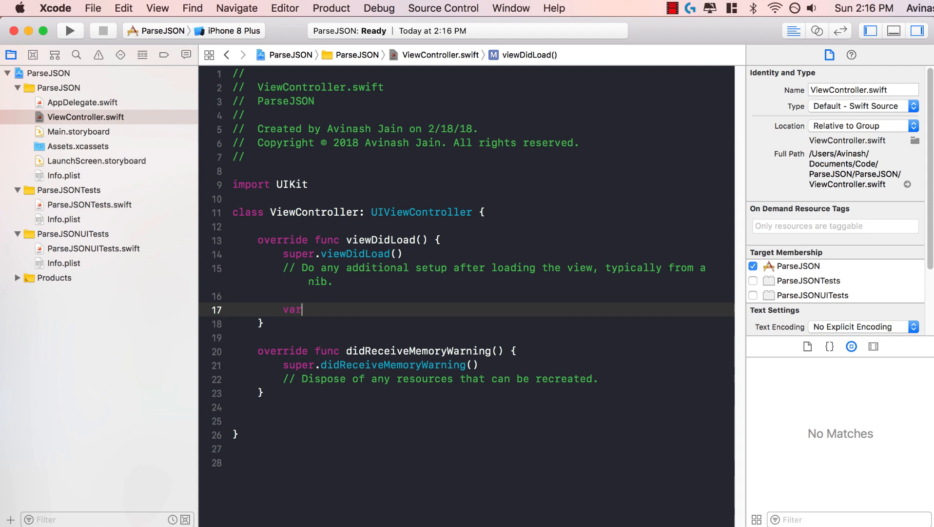
{"action": "type", "text": "url = \""}
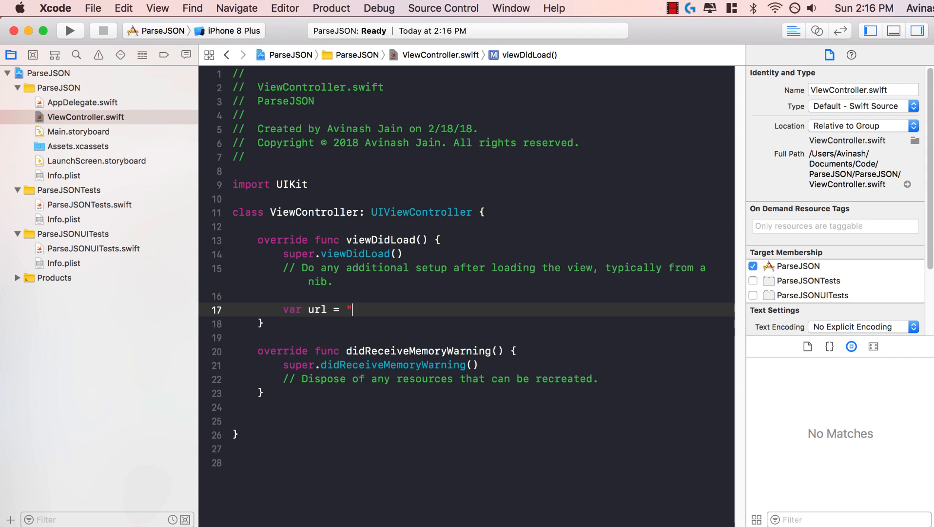
{"action": "type", "text": "https://restcountries.eu/rest/v2/all"}
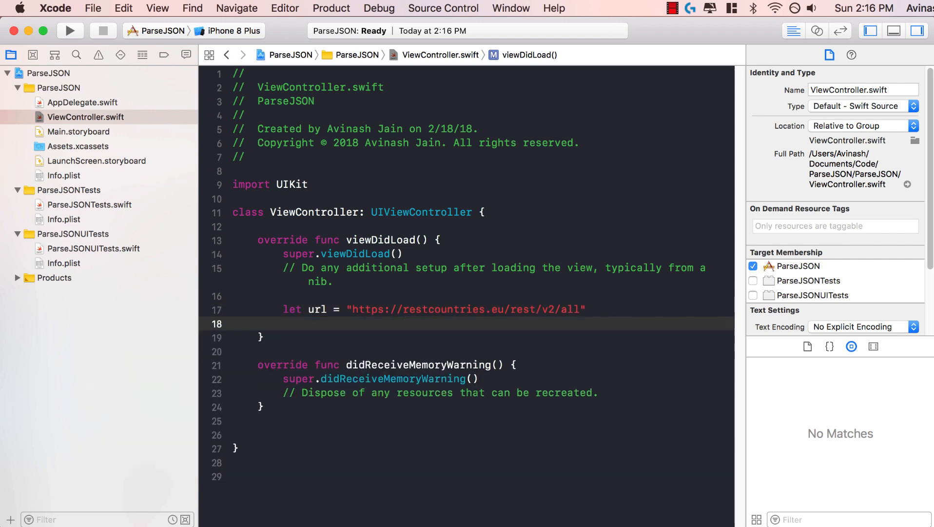
On a new line, add let urlObj = URL(string: url)
{"action": "left_click", "coordinate": [285, 324]}
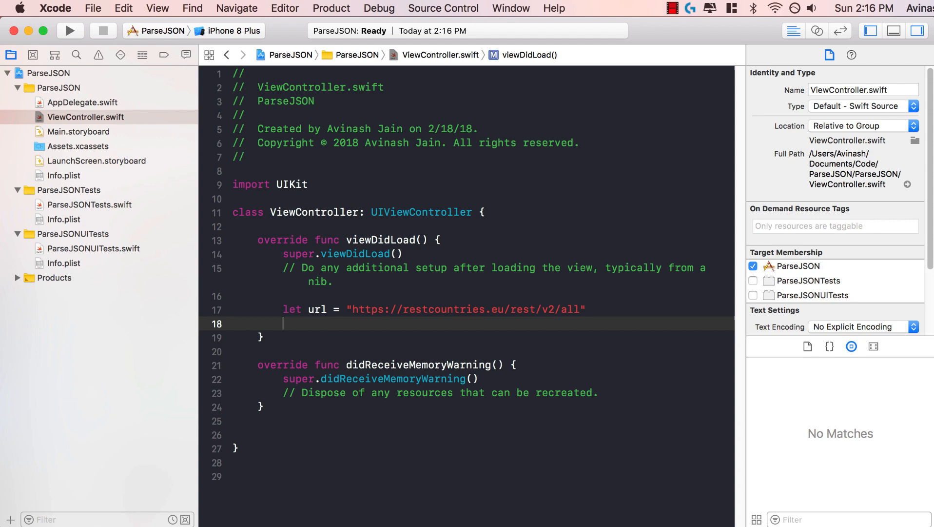
{"action": "type", "text": "let urlO"}
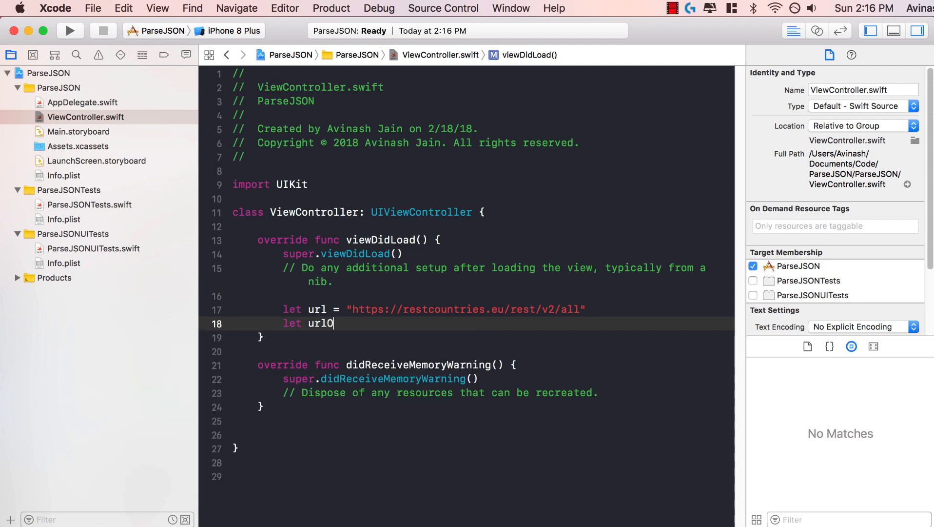
{"action": "type", "text": "bj = URL"}
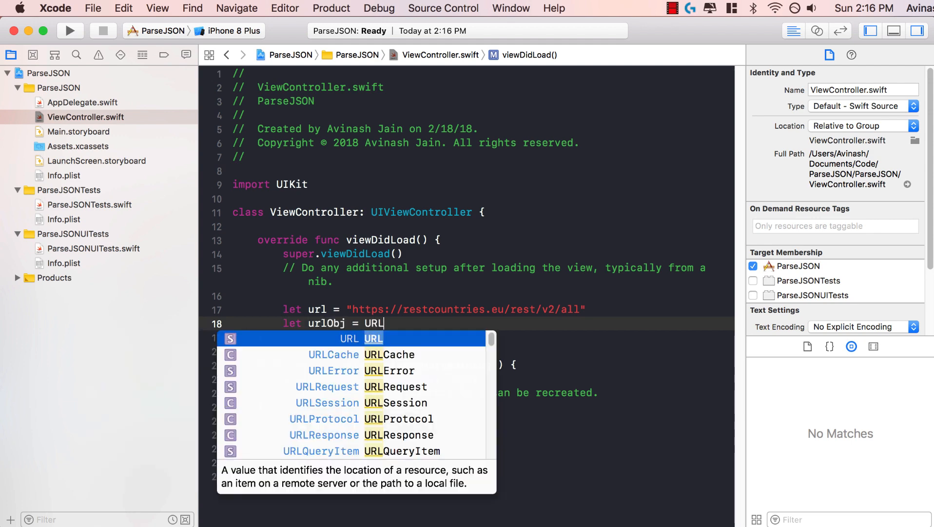
{"action": "type", "text": "(string: url"}
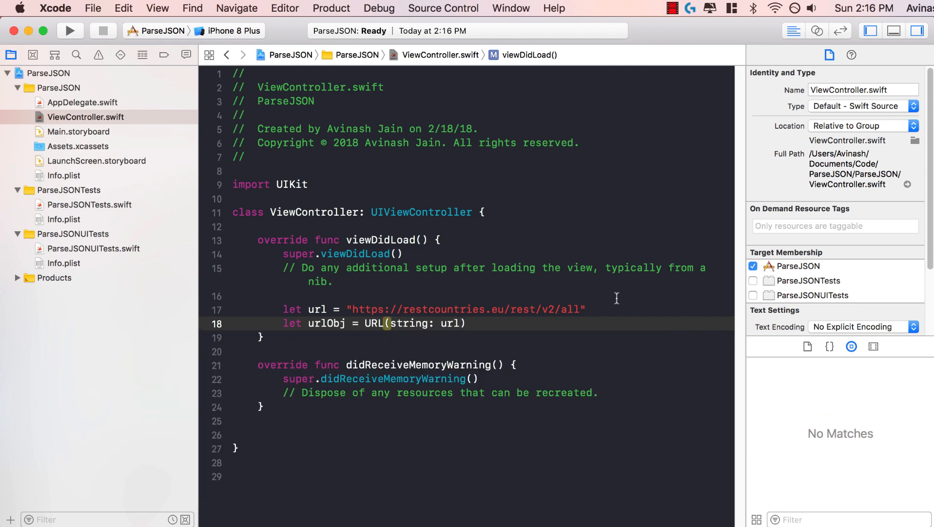
{"action": "double_click", "coordinate": [375, 323]}
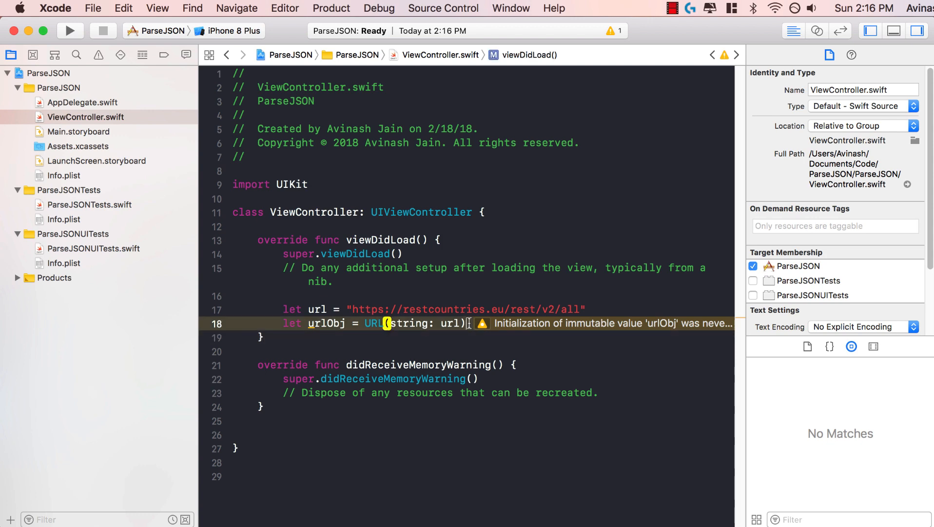
Add URLSession.shared.dataTask(with: urlObj!) with a { (data, response, error) in } closure
{"action": "type", "text": "URL"}
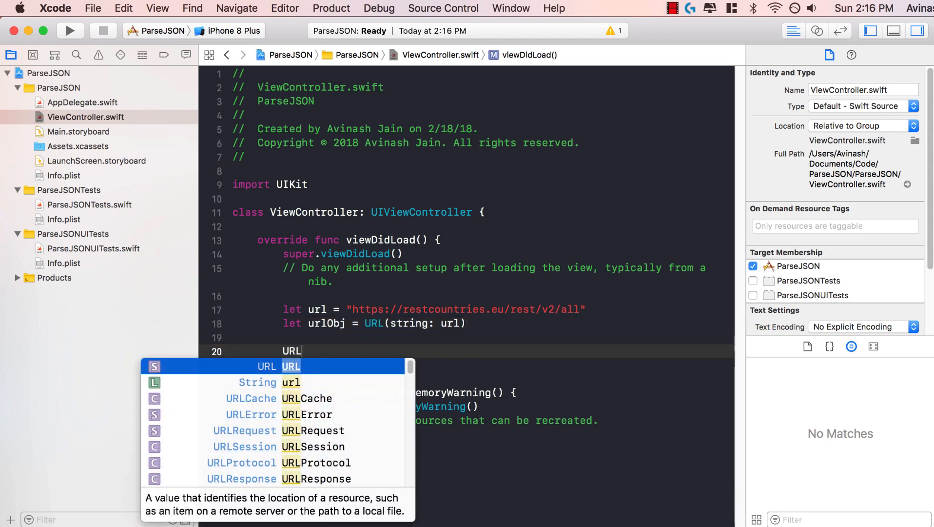
{"action": "type", "text": "Session.shared.data"}
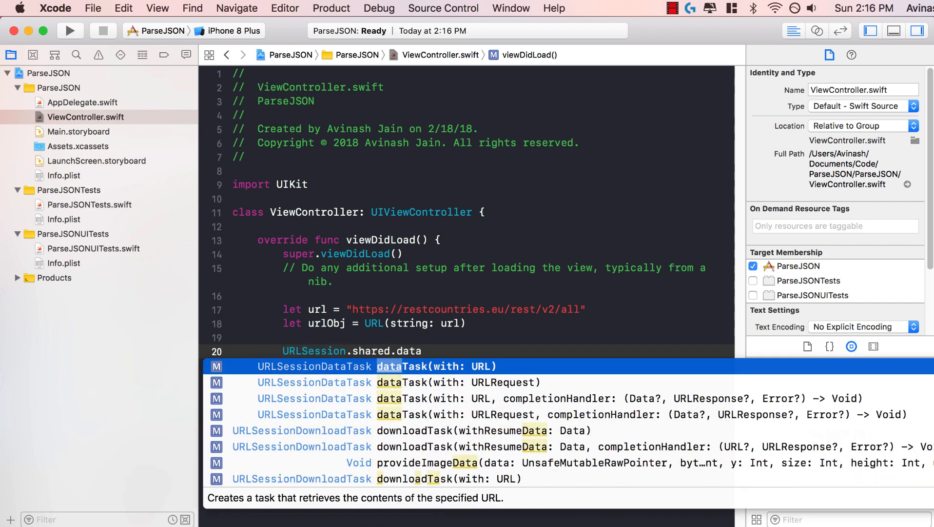
{"action": "type", "text": "urlObj!)"}
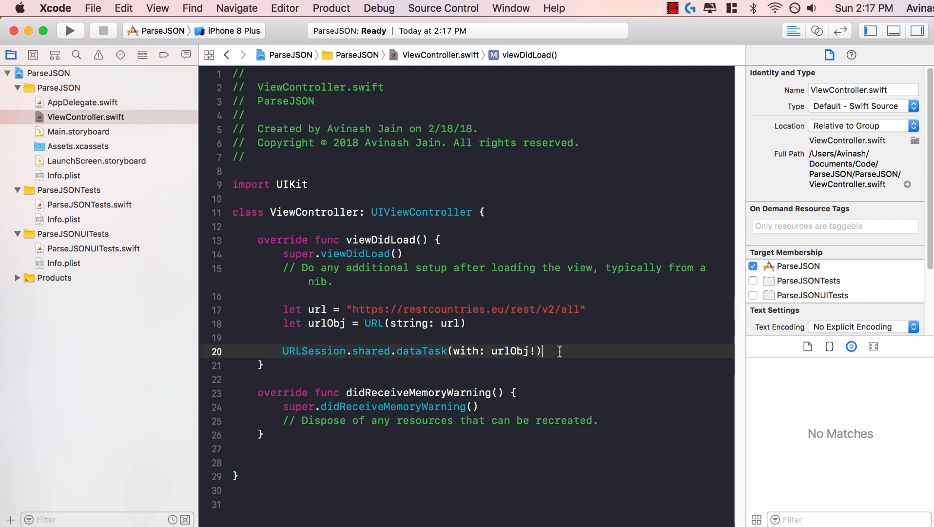
{"action": "type", "text": "{}"}
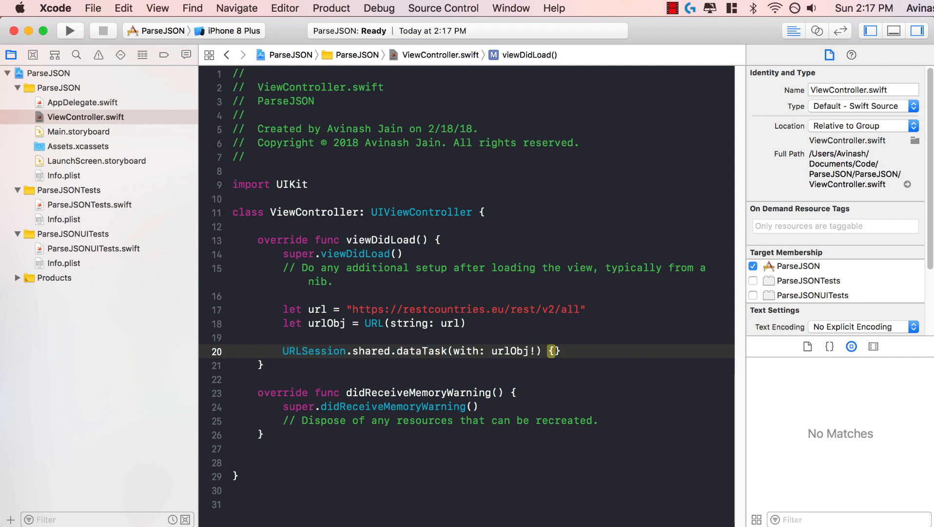
{"action": "type", "text": "("}
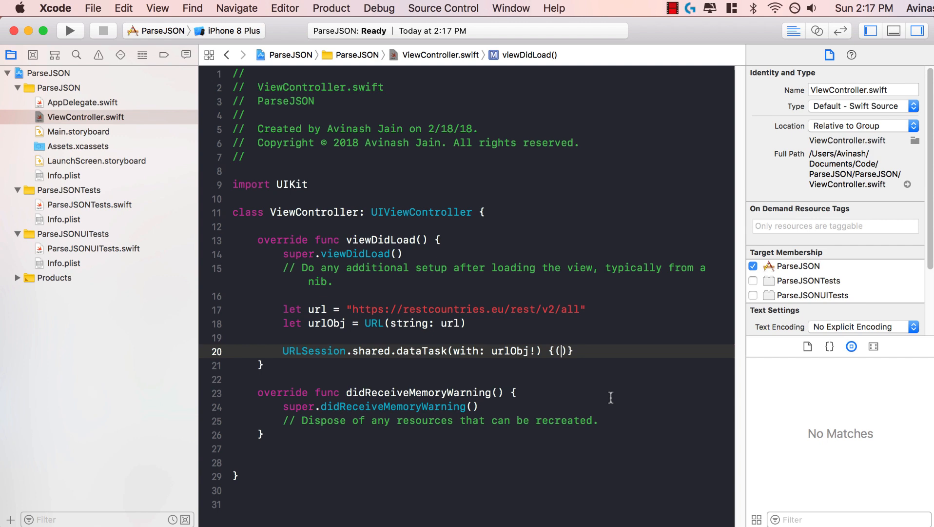
{"action": "type", "text": "data, response, error"}
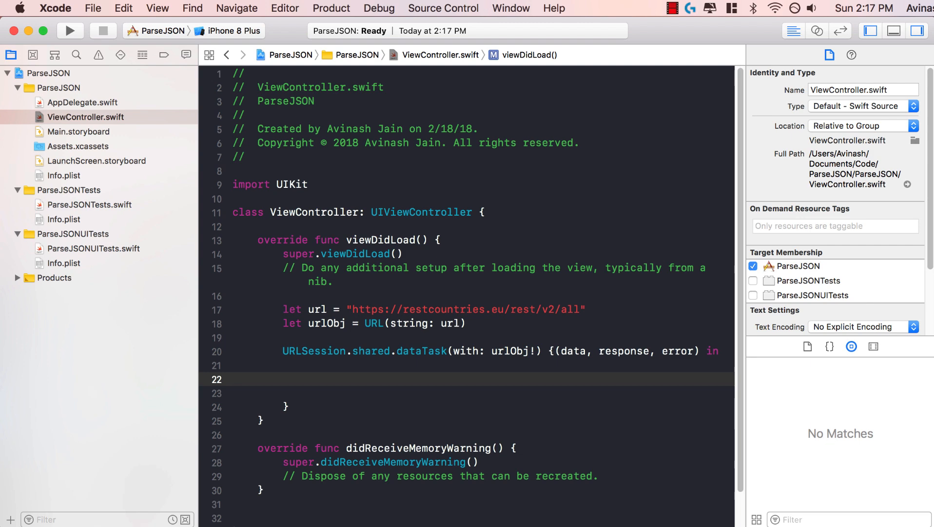
Type do { } catch { } inside the completion closure, then select the API URL string
{"action": "type", "text": "d"}
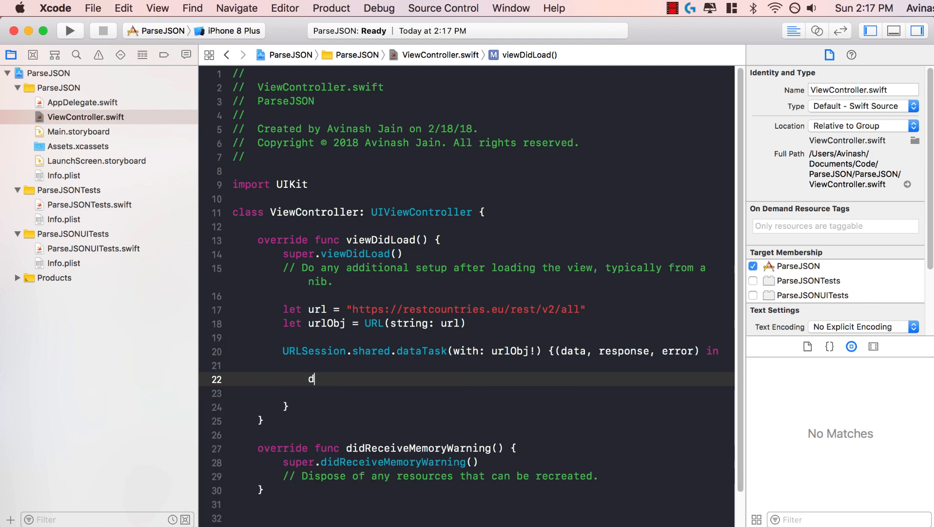
{"action": "type", "text": "o {"}
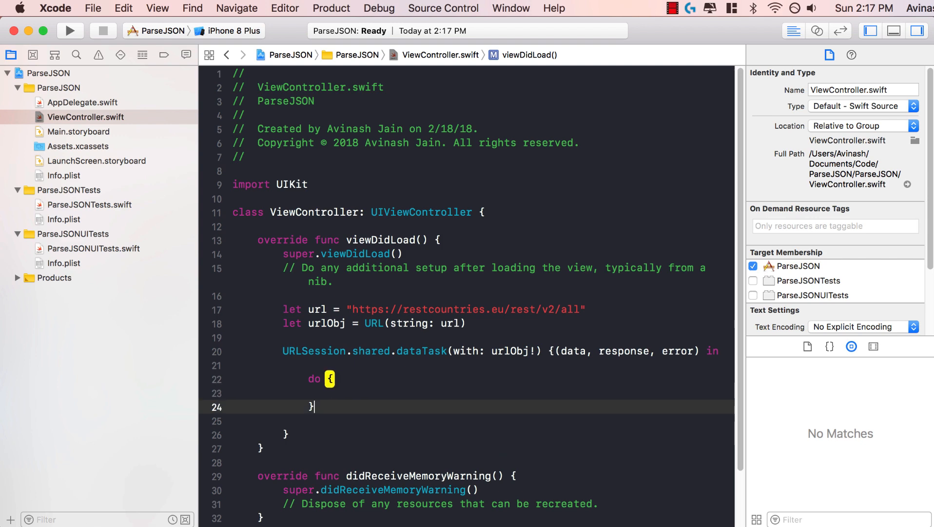
{"action": "type", "text": "catch {"}
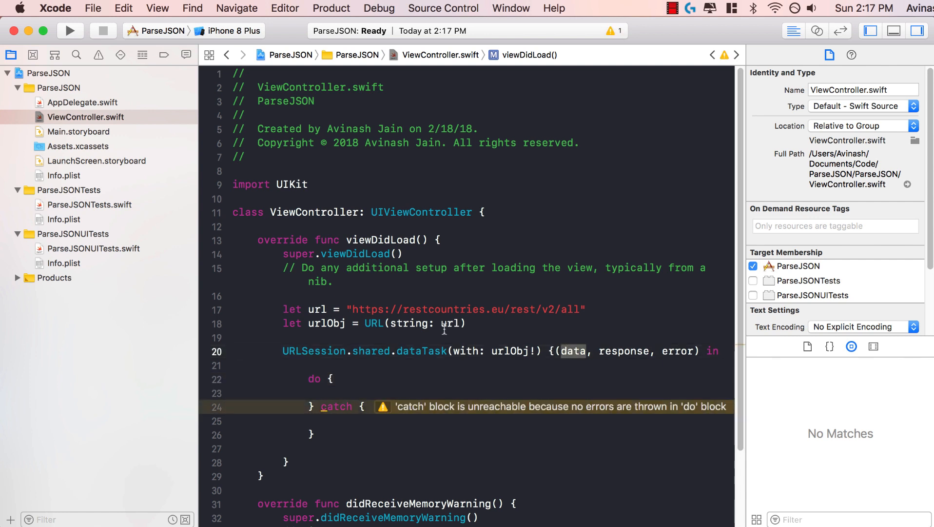
{"action": "double_click", "coordinate": [467, 309]}
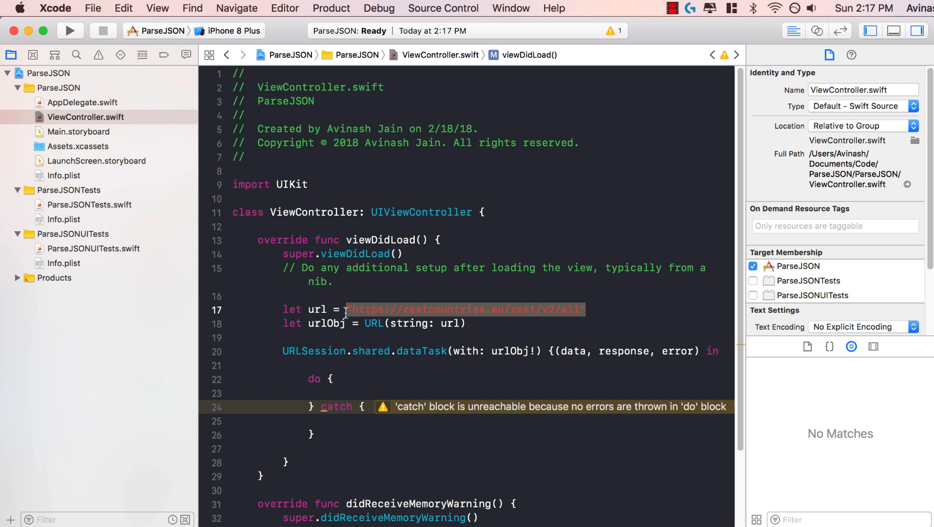
{"action": "left_click", "coordinate": [335, 378]}
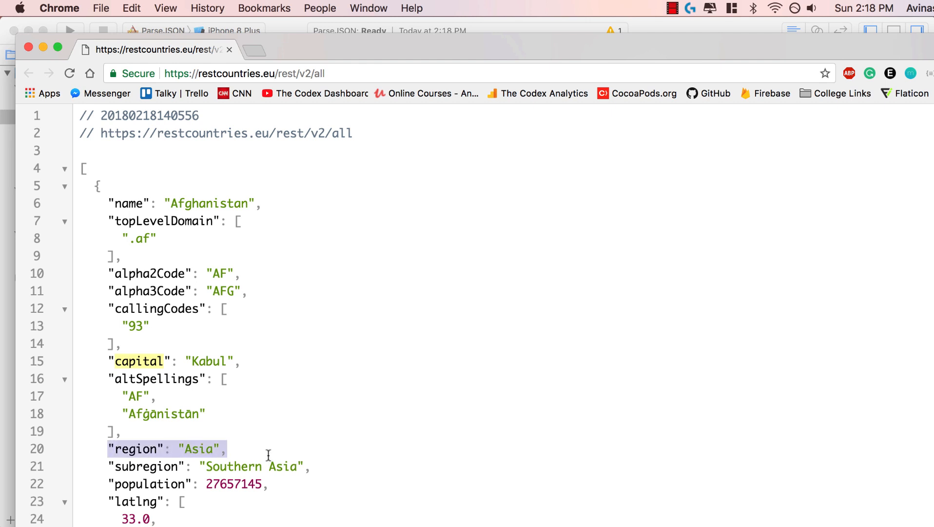
{"action": "mouse_move", "coordinate": [99, 210]}
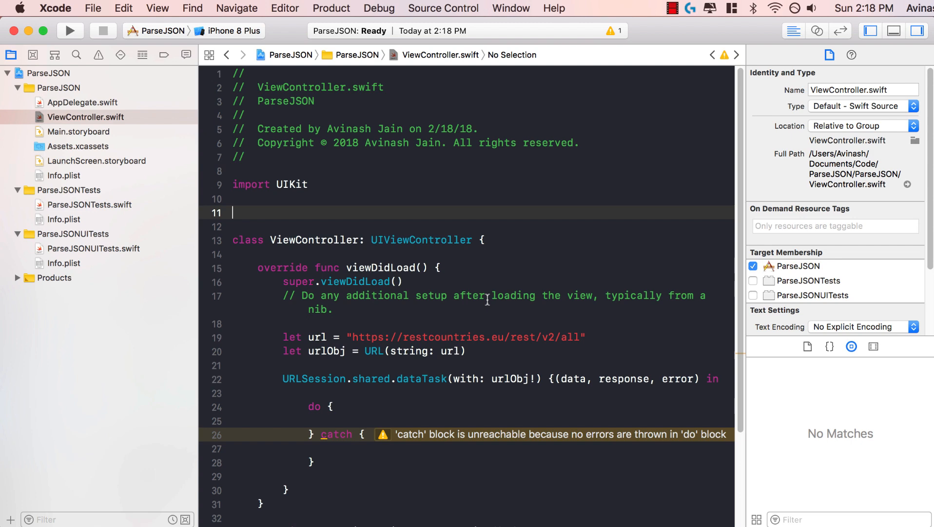
Add struct Country: Decodable with let name, capital and region, each String
{"action": "type", "text": "struct Country: D"}
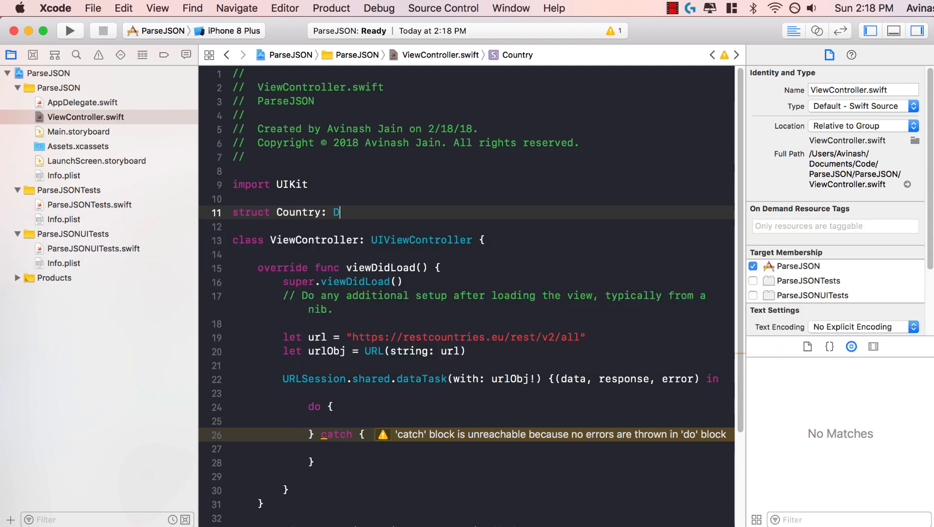
{"action": "type", "text": "ecodable"}
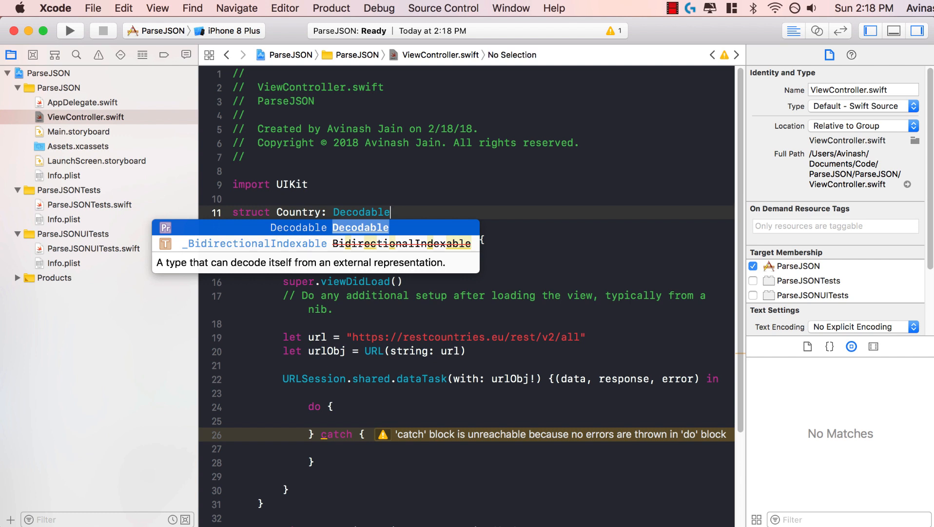
{"action": "key", "text": "Escape"}
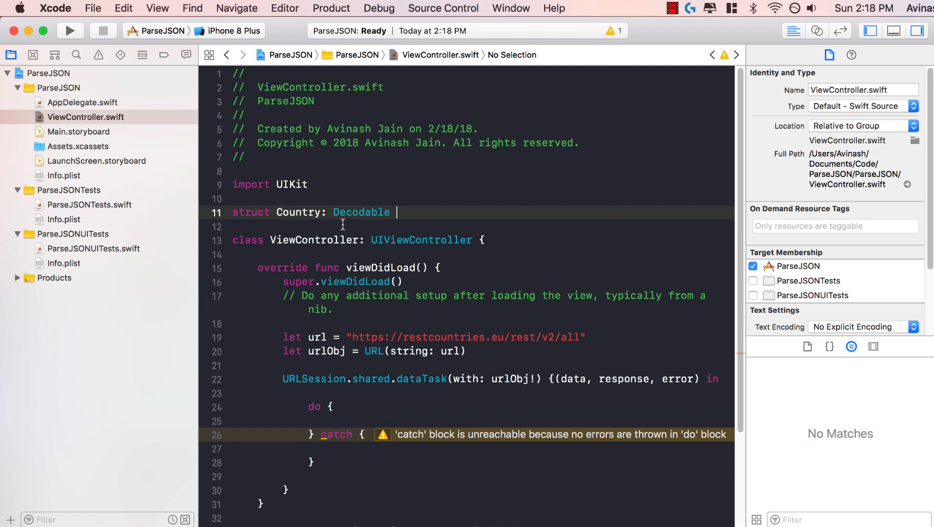
{"action": "type", "text": "{}"}
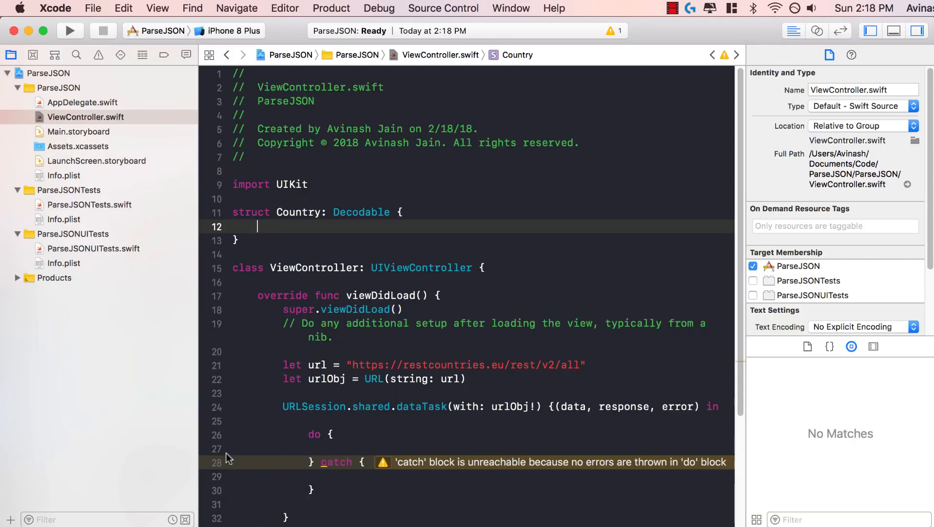
{"action": "type", "text": "let name"}
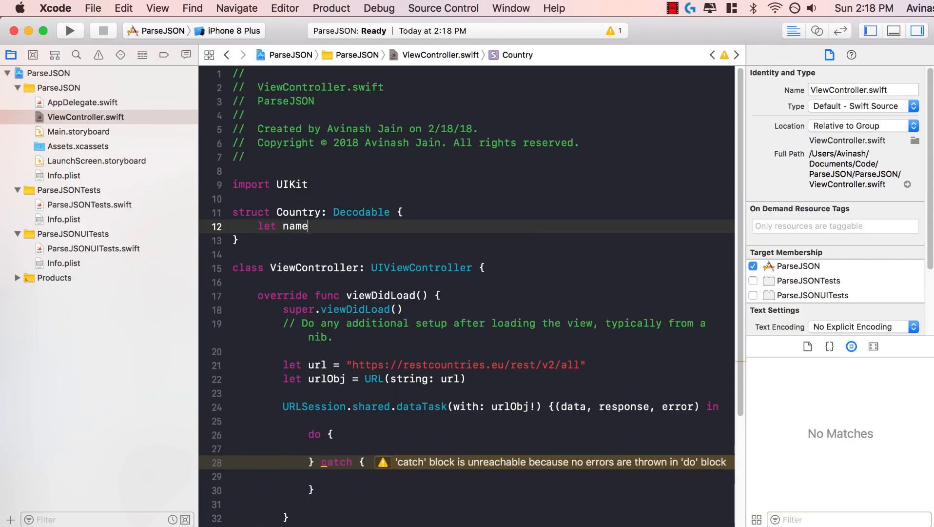
{"action": "type", "text": ": String"}
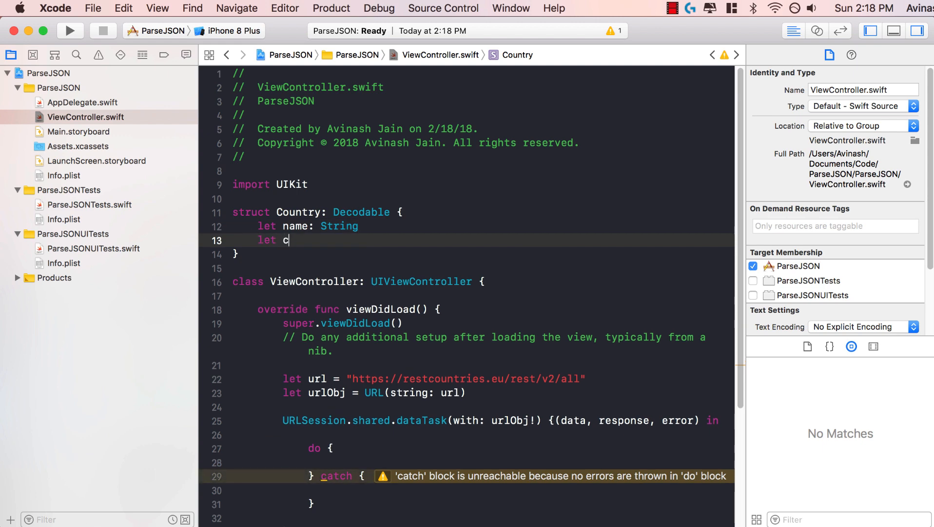
{"action": "type", "text": "apital: String"}
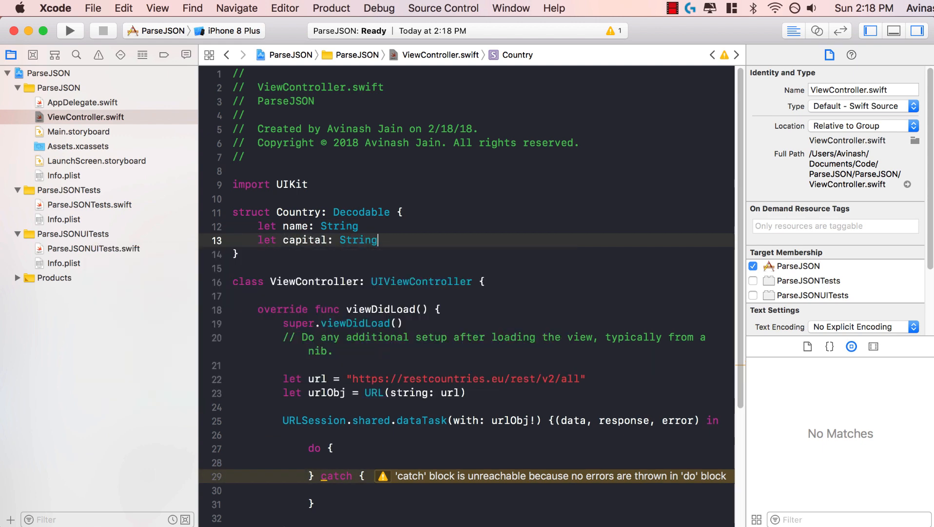
{"action": "type", "text": "let region: String"}
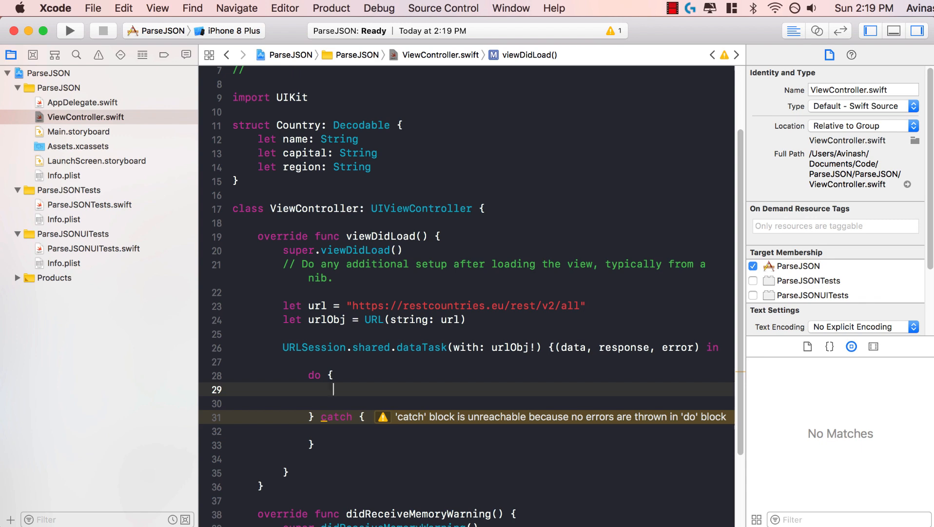
In the do block, add var countries = try JSONDecoder().decode([Country].self, from: data)
{"action": "type", "text": "var"}
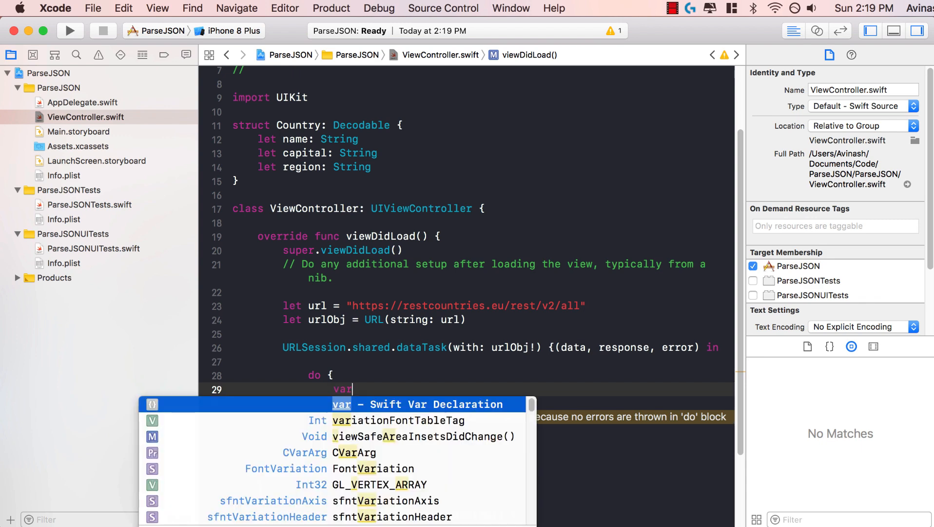
{"action": "type", "text": "countries ="}
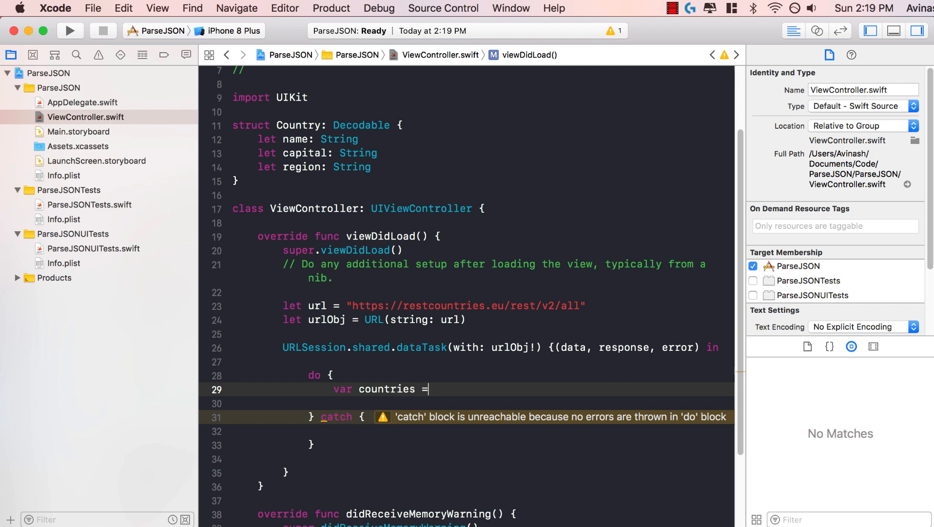
{"action": "type", "text": "try"}
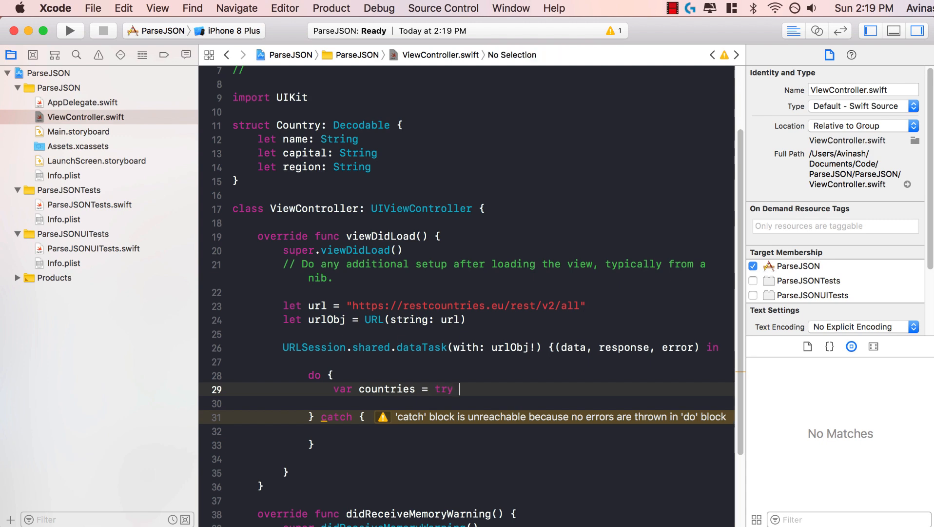
{"action": "type", "text": "JSON"}
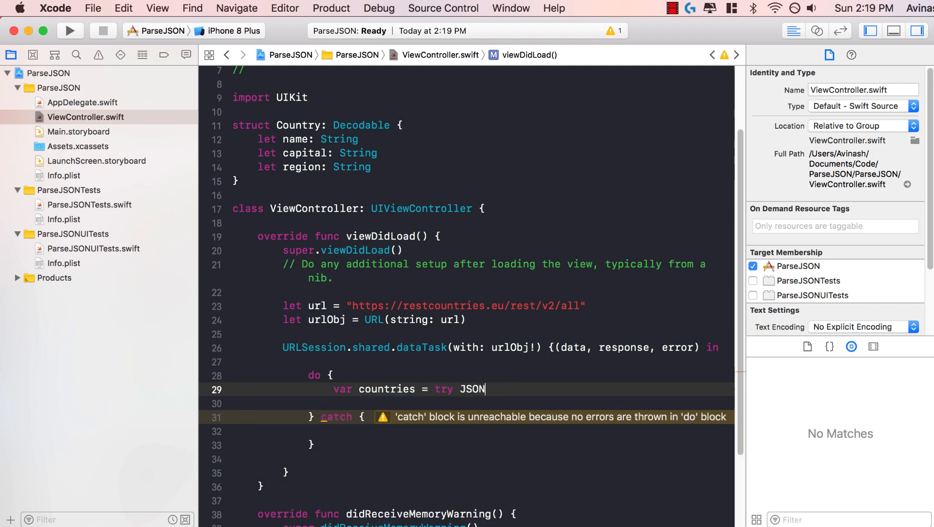
{"action": "type", "text": "Decoder"}
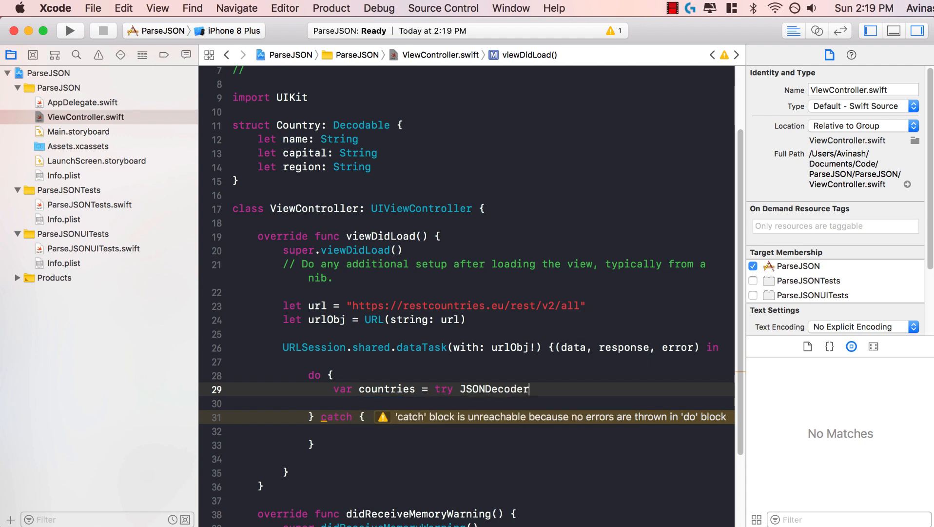
{"action": "type", "text": "().decode(type: Decodable.Protocol, from: Data"}
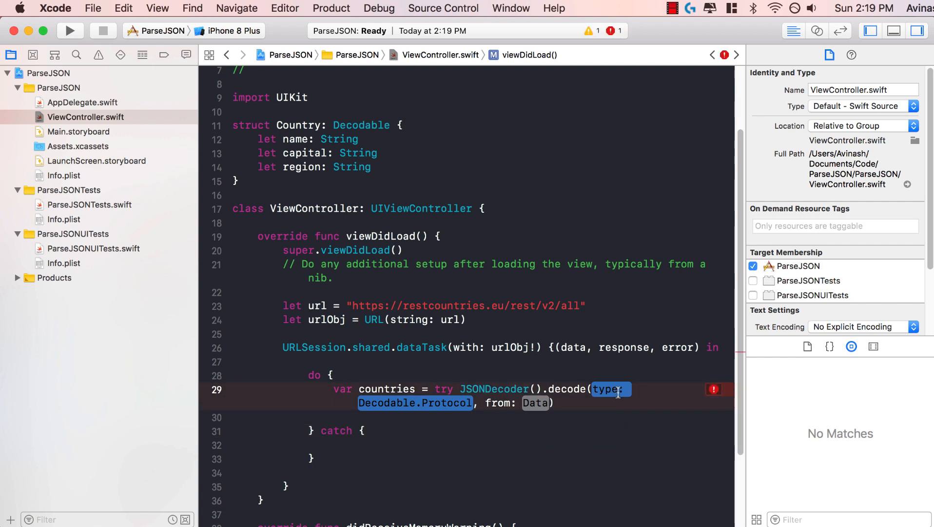
{"action": "type", "text": "[]"}
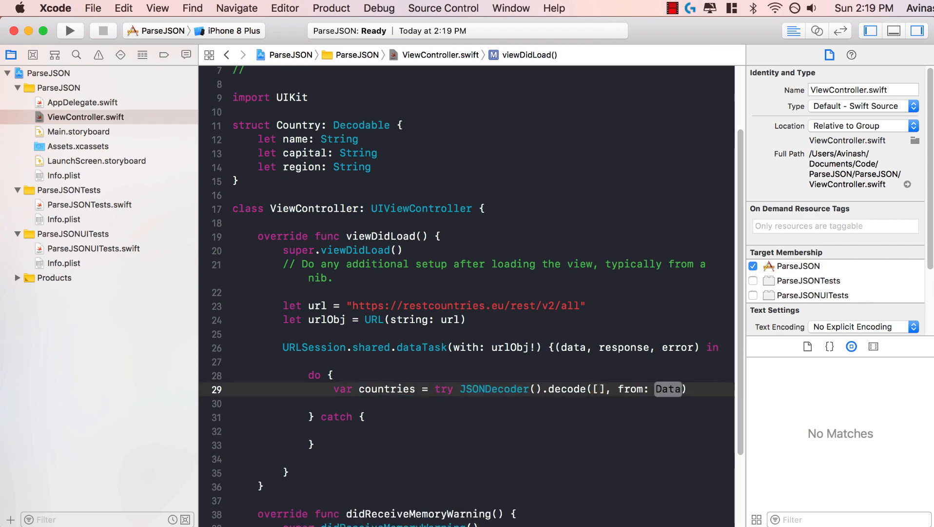
{"action": "type", "text": "Country"}
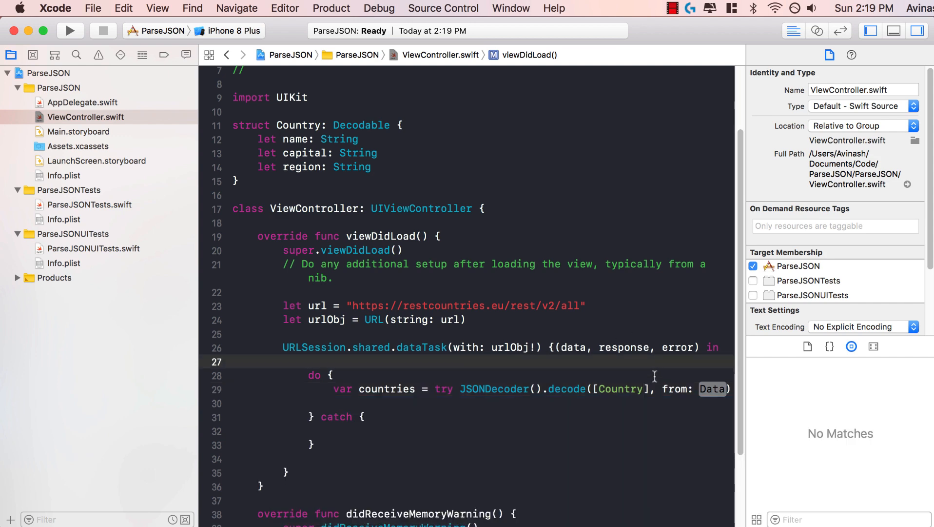
{"action": "type", "text": ".self"}
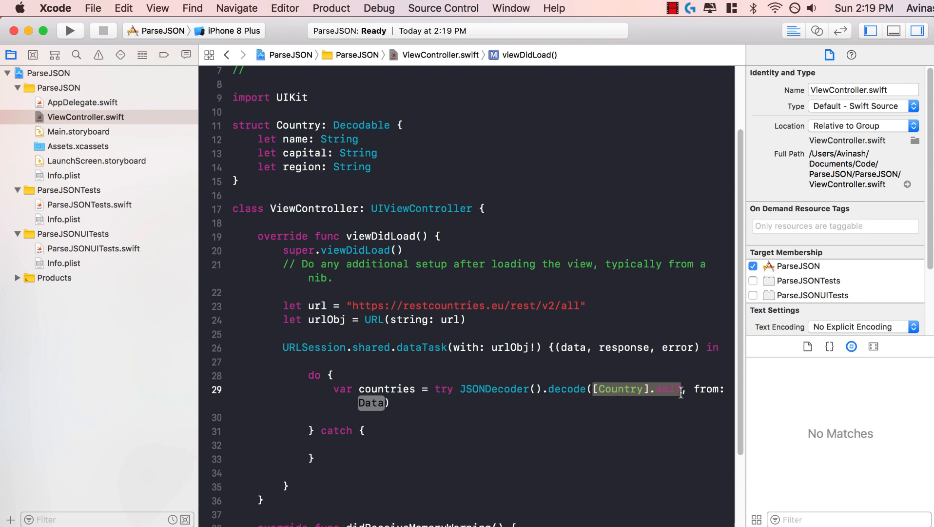
{"action": "mouse_move", "coordinate": [588, 408]}
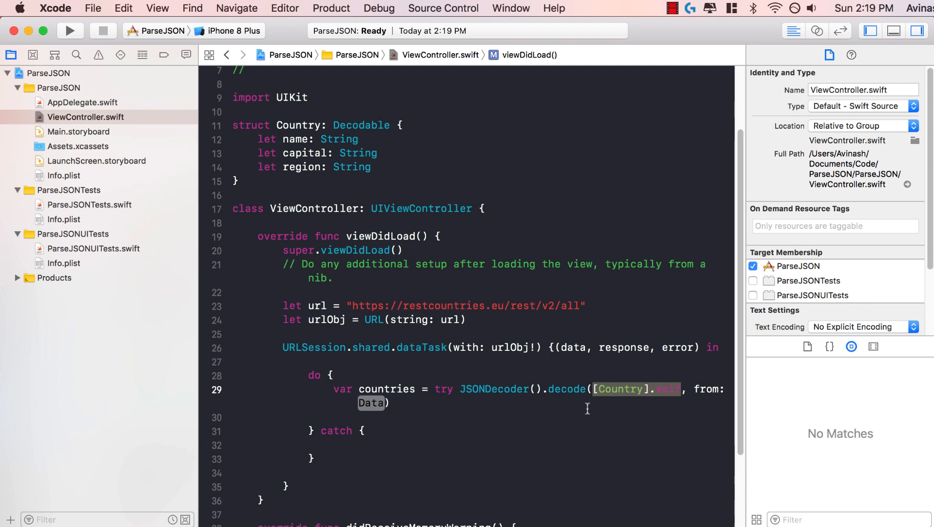
{"action": "type", "text": "d"}
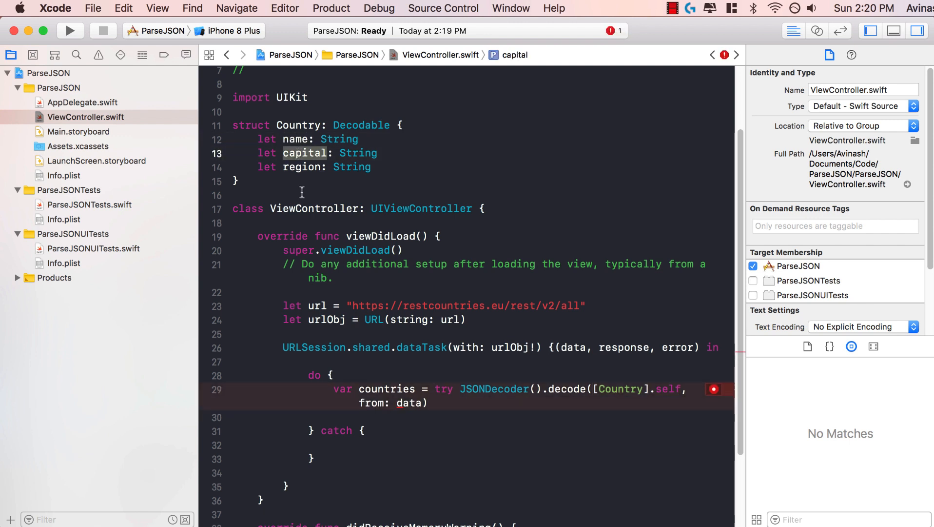
Apply the error's Fix to insert '!' after data, then move into the catch block
{"action": "left_click", "coordinate": [714, 390]}
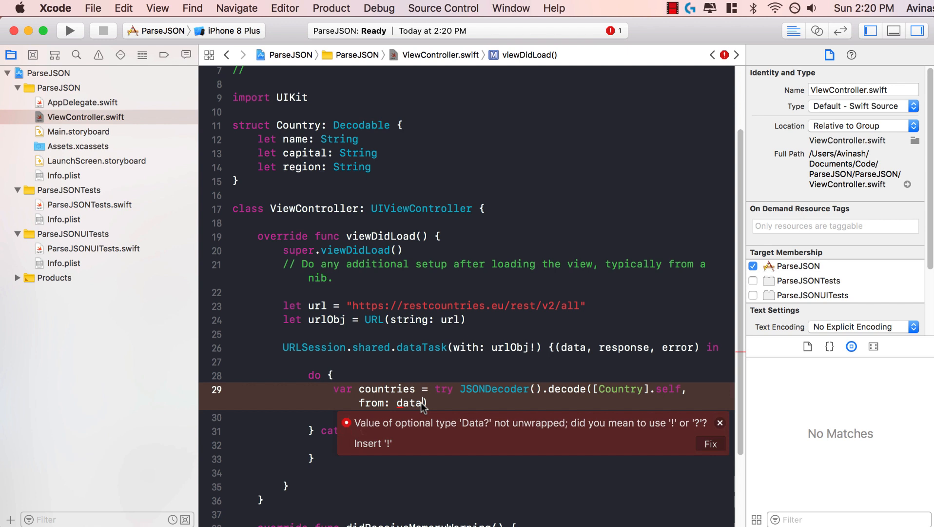
{"action": "left_click", "coordinate": [710, 444]}
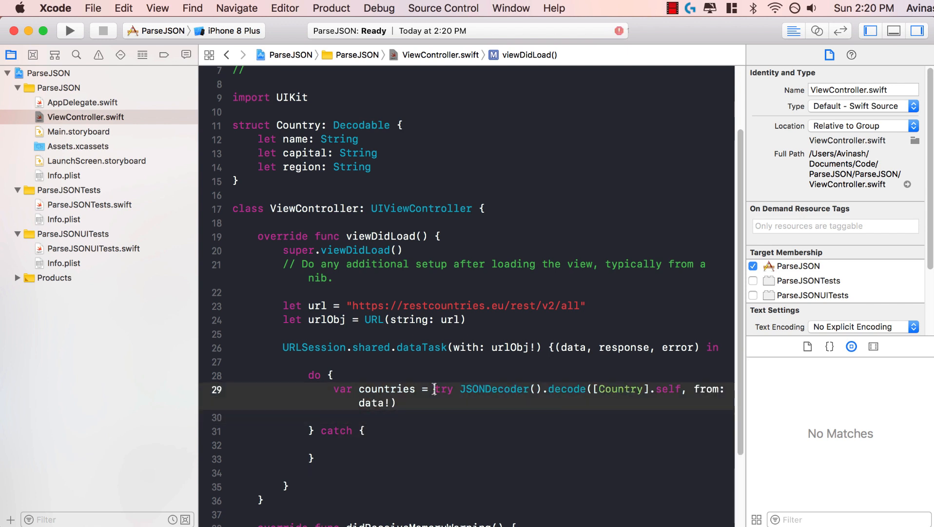
{"action": "double_click", "coordinate": [443, 389]}
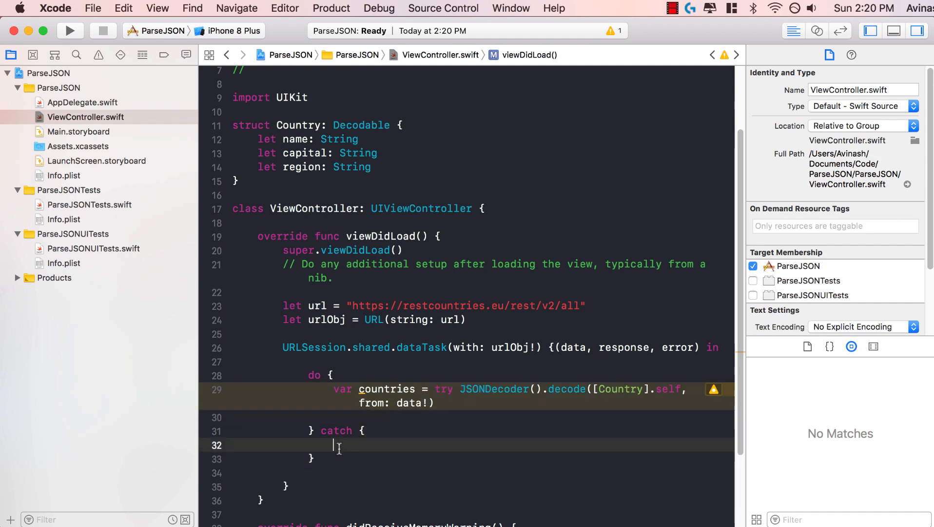
Print "We got an error" in catch, loop printing country.name, and run ParseJSON
{"action": "type", "text": "print(\"We\""}
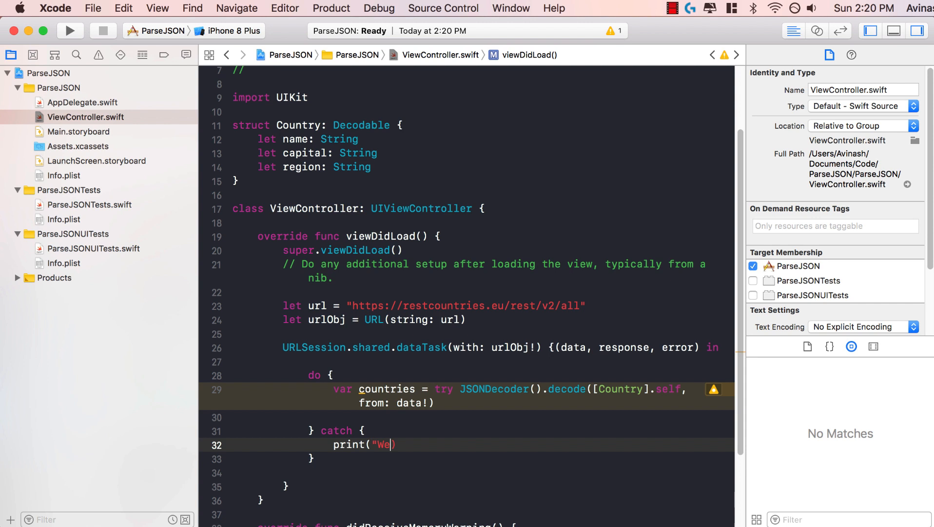
{"action": "type", "text": "got an error\""}
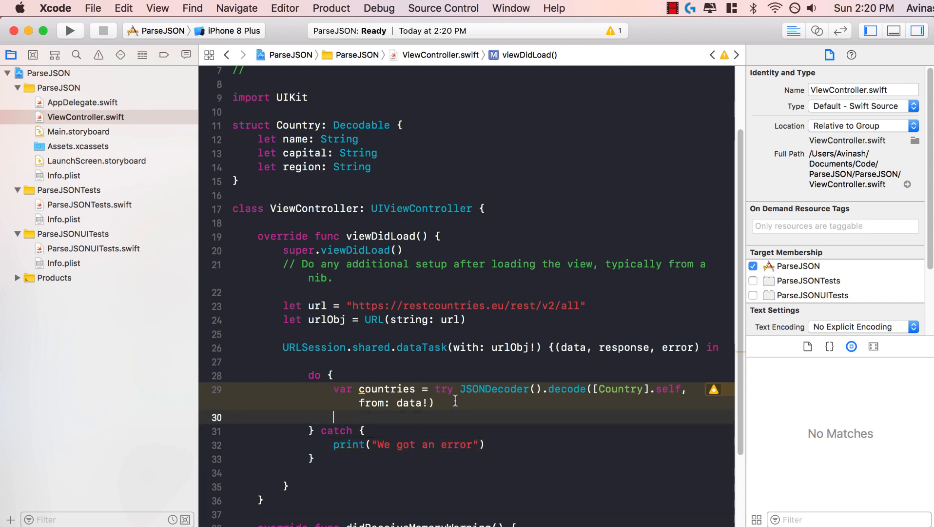
{"action": "type", "text": "for country in countries {"}
{"action": "type", "text": "print("}
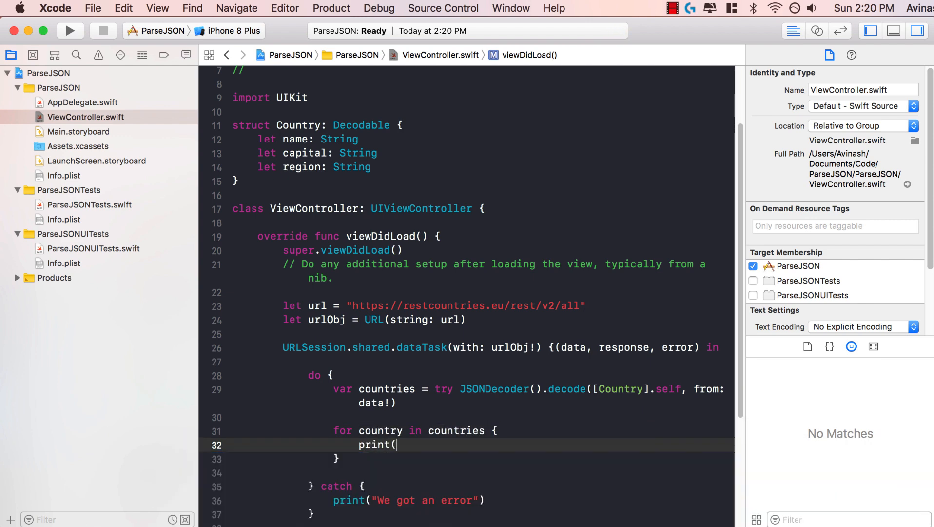
{"action": "type", "text": "country.name"}
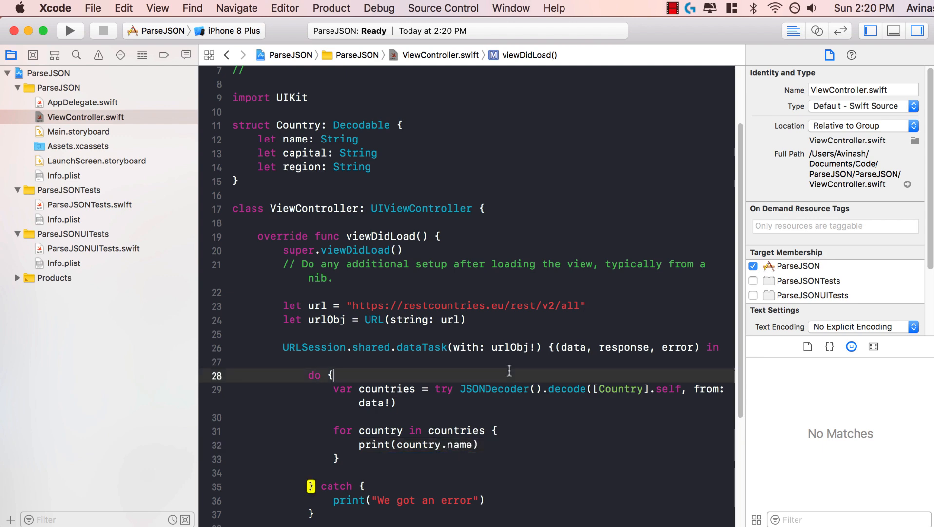
{"action": "left_click", "coordinate": [70, 30]}
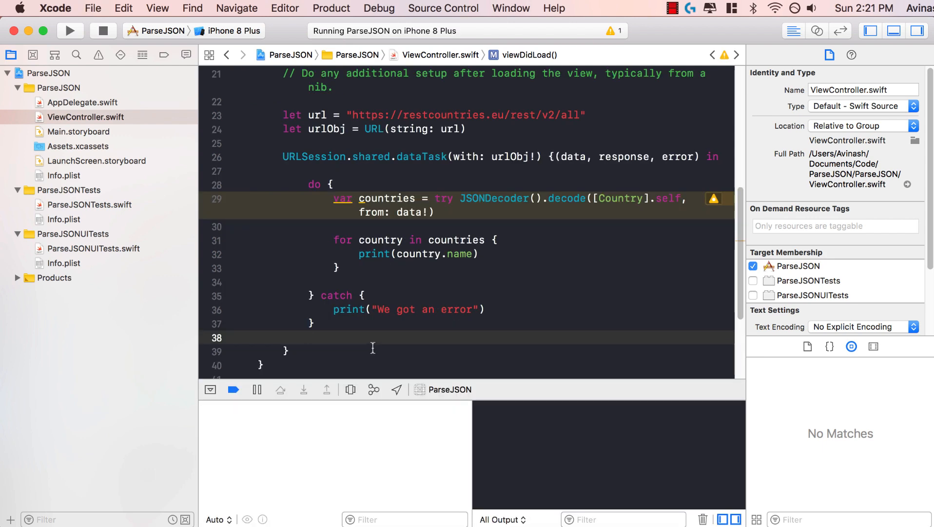
{"action": "scroll", "scroll_direction": "down", "scroll_amount": 3}
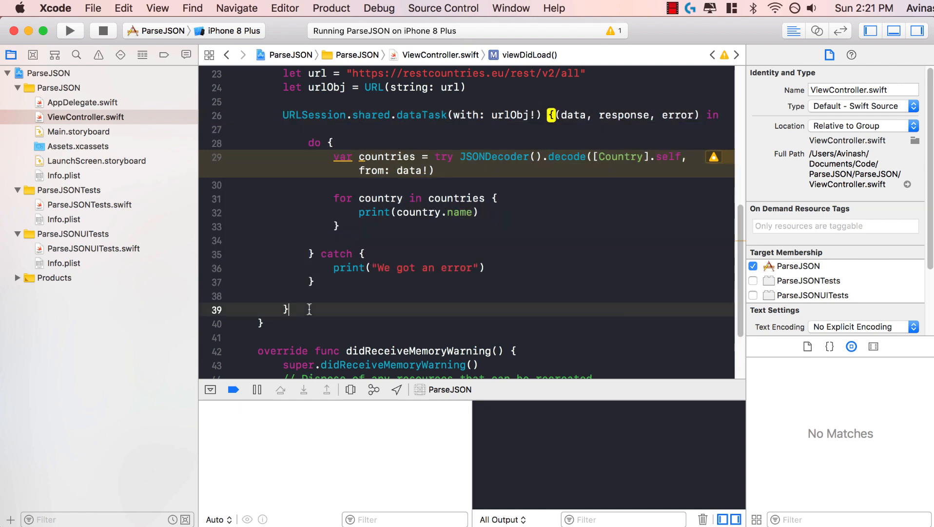
Append .resume() to the data task and rerun the app to list country names
{"action": "type", "text": "."}
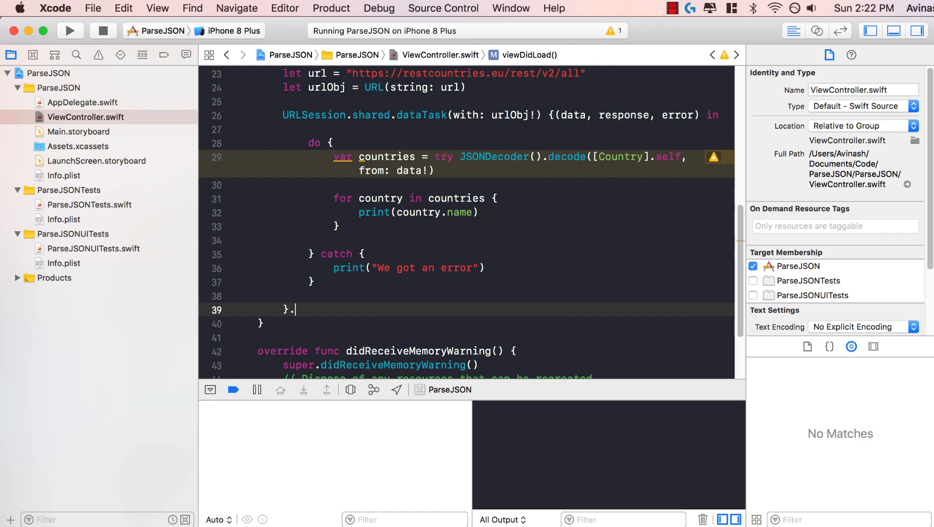
{"action": "type", "text": "resume()"}
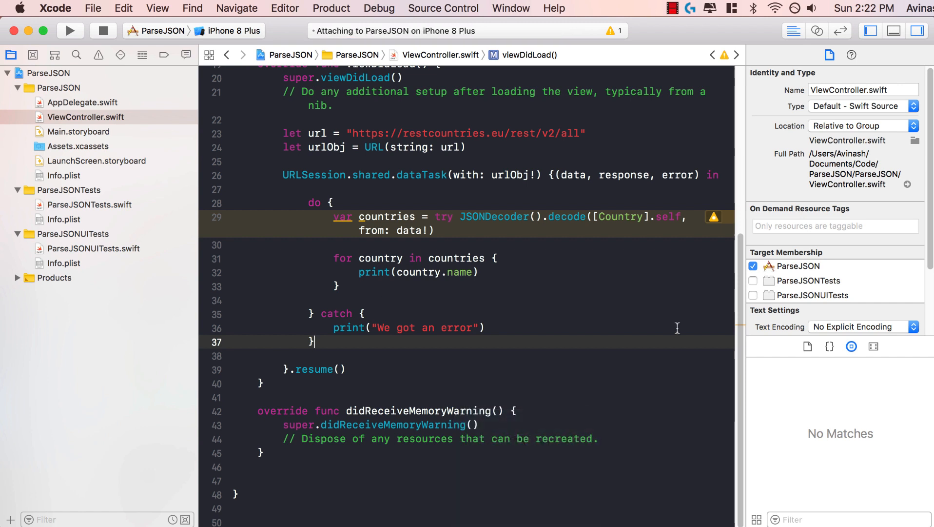
{"action": "left_click", "coordinate": [70, 30]}
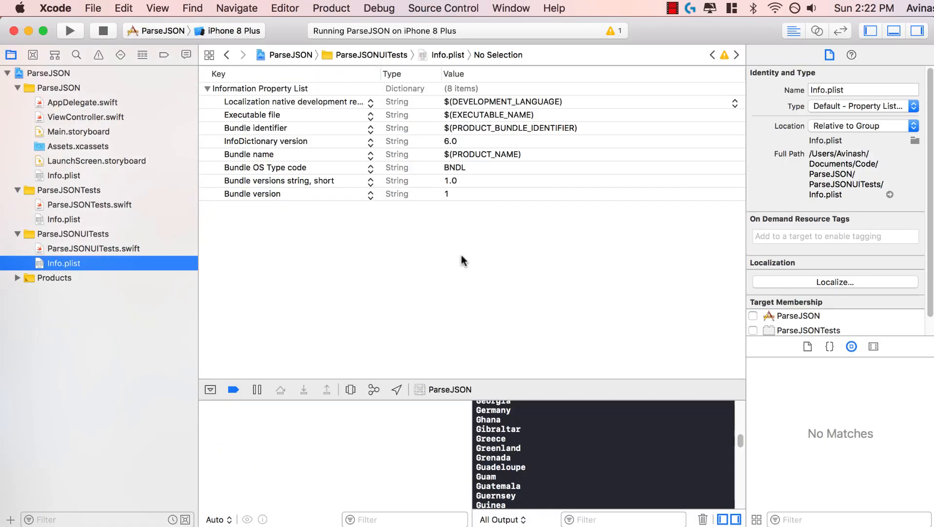
Append + ": " after country.name in the loop's print call
{"action": "left_click", "coordinate": [85, 117]}
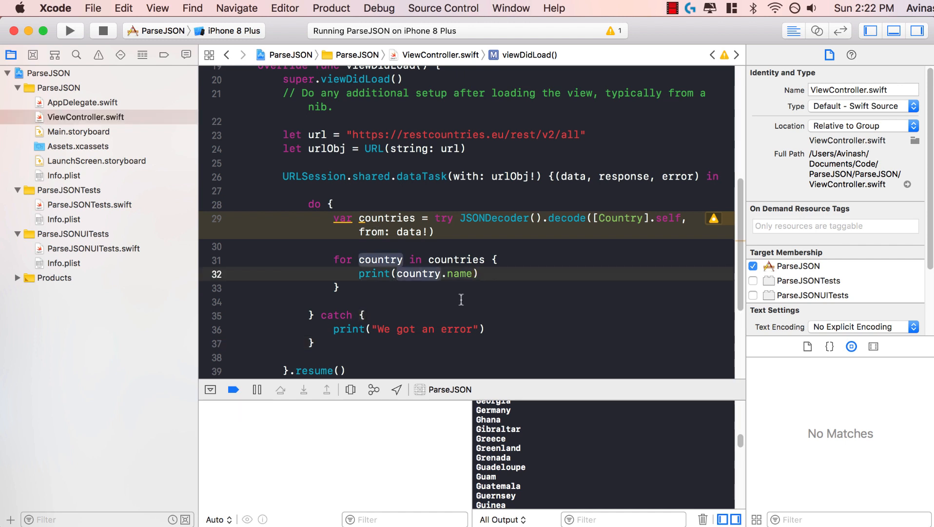
{"action": "type", "text": "+ \":"}
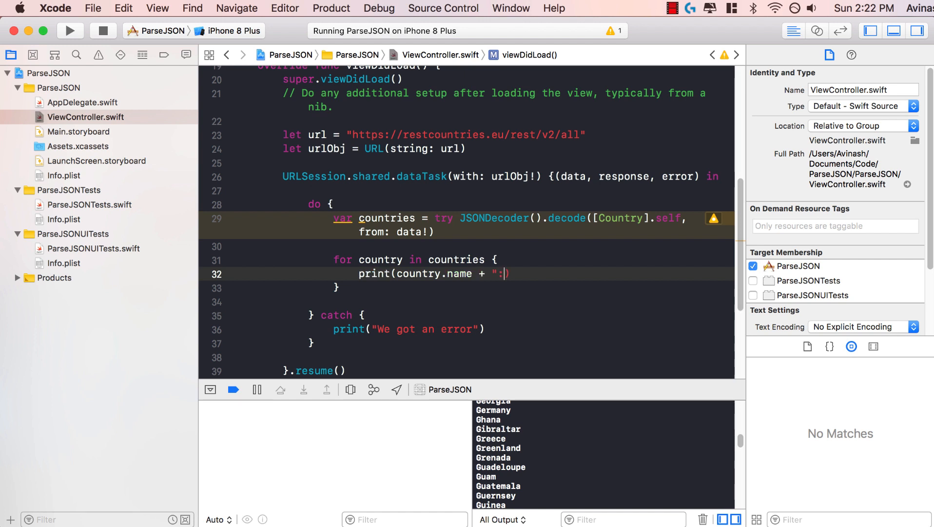
{"action": "type", "text": "\""}
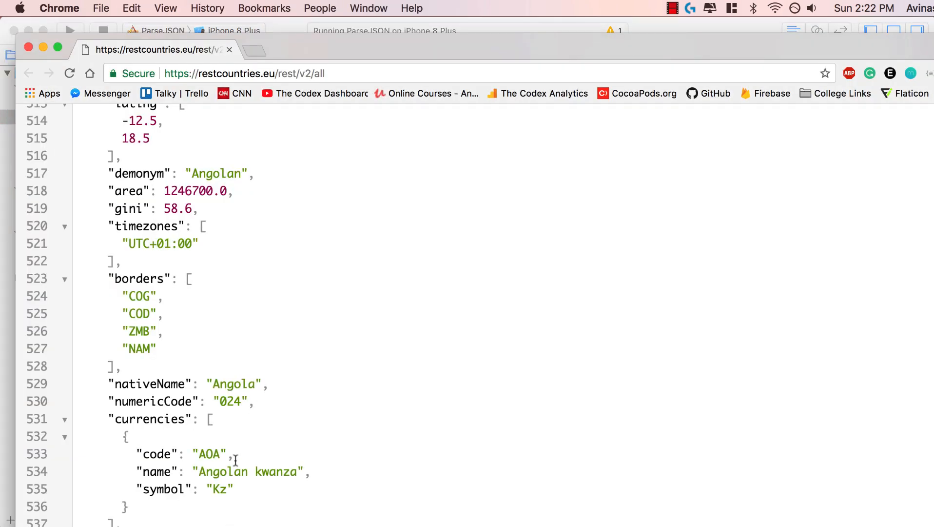
Scroll the restcountries.eu JSON page in Chrome to view Angola's entry
{"action": "scroll", "scroll_direction": "down", "scroll_amount": 3}
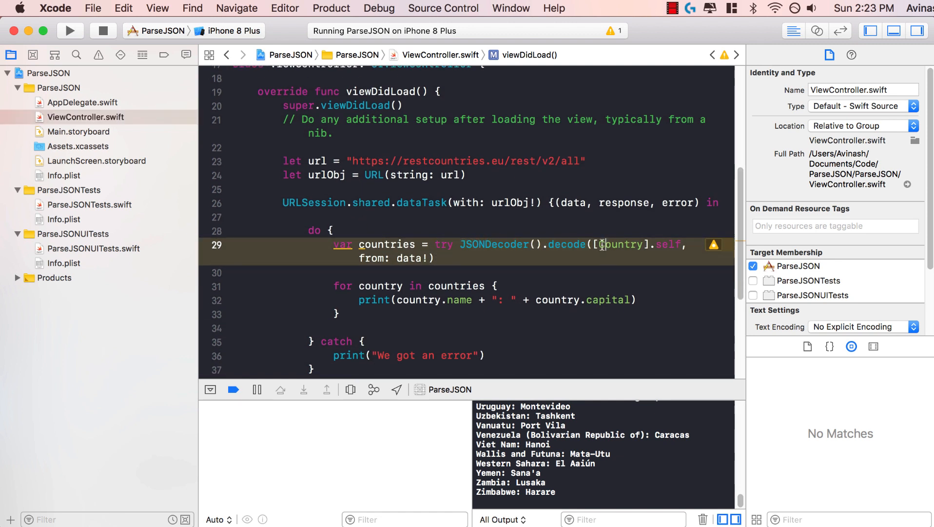
Select the Country type in the decode line while reviewing the name-and-capital console output
{"action": "double_click", "coordinate": [621, 245]}
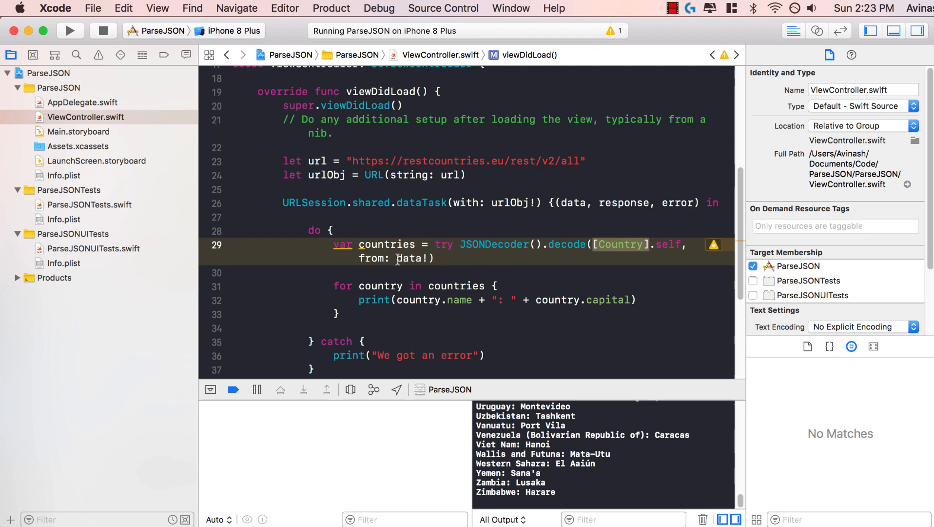